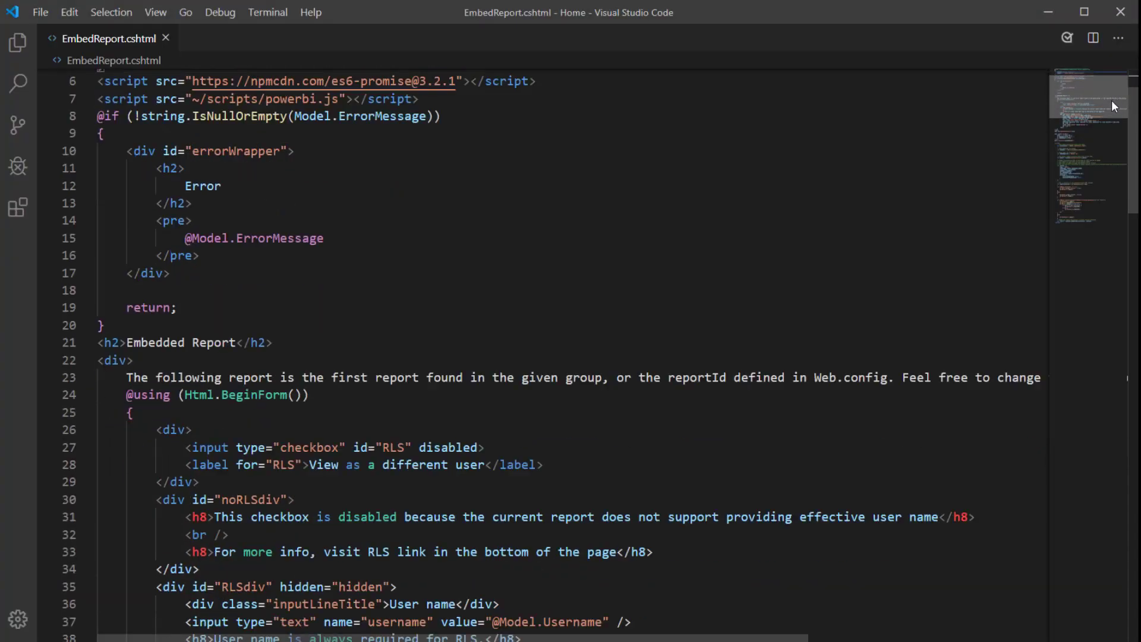
Step: Add a blank line after the else block's closing brace in EmbedReport.cshtml
scroll("down", 3)
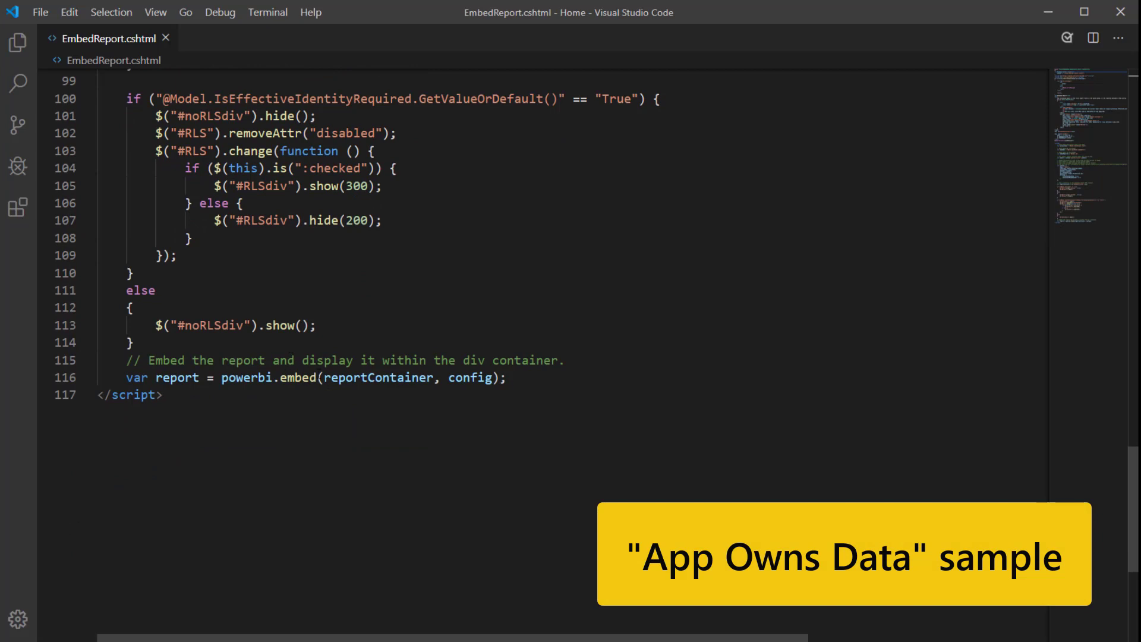
double_click(247, 378)
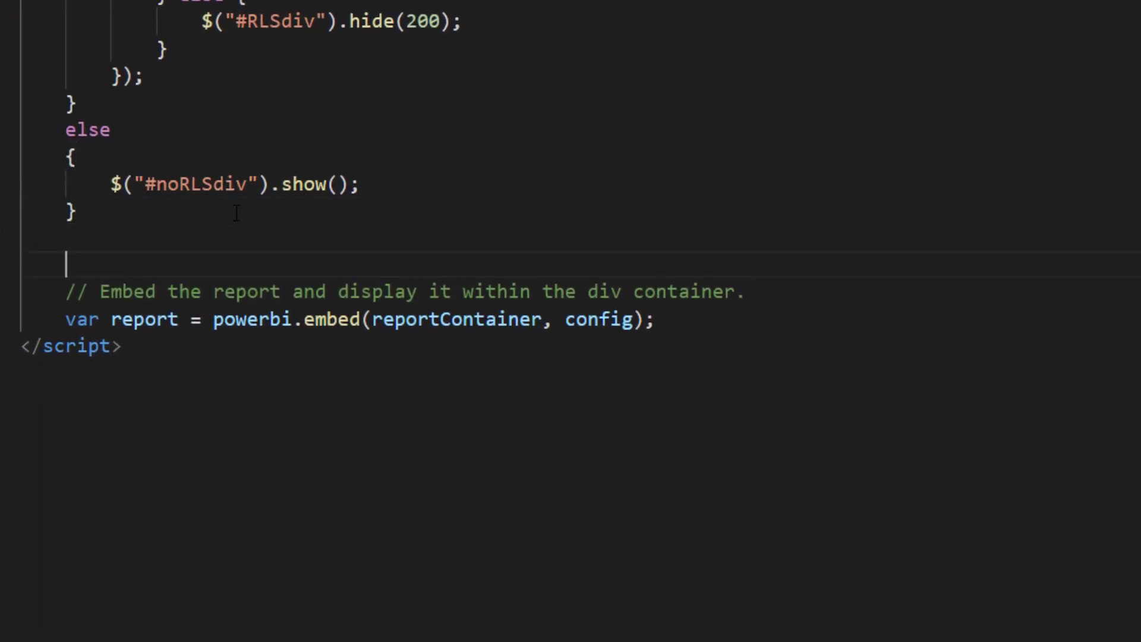
Step: Add $("#embedContainer").css("visibility", "hidden"); before the powerbi.embed call
type("$(\"#\")")
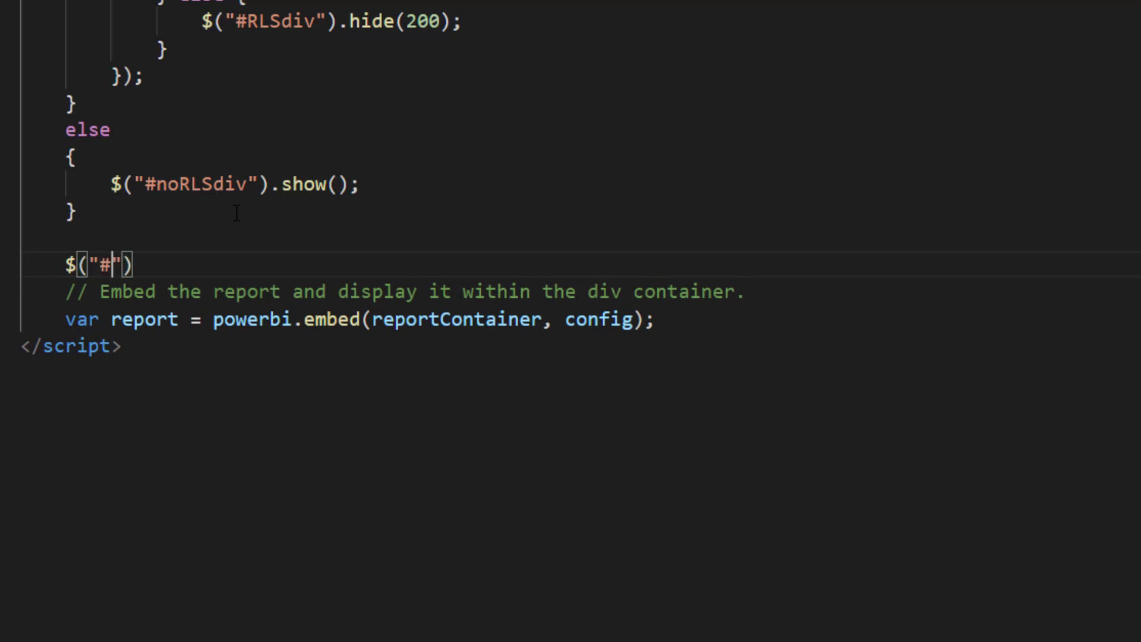
type("embedCon")
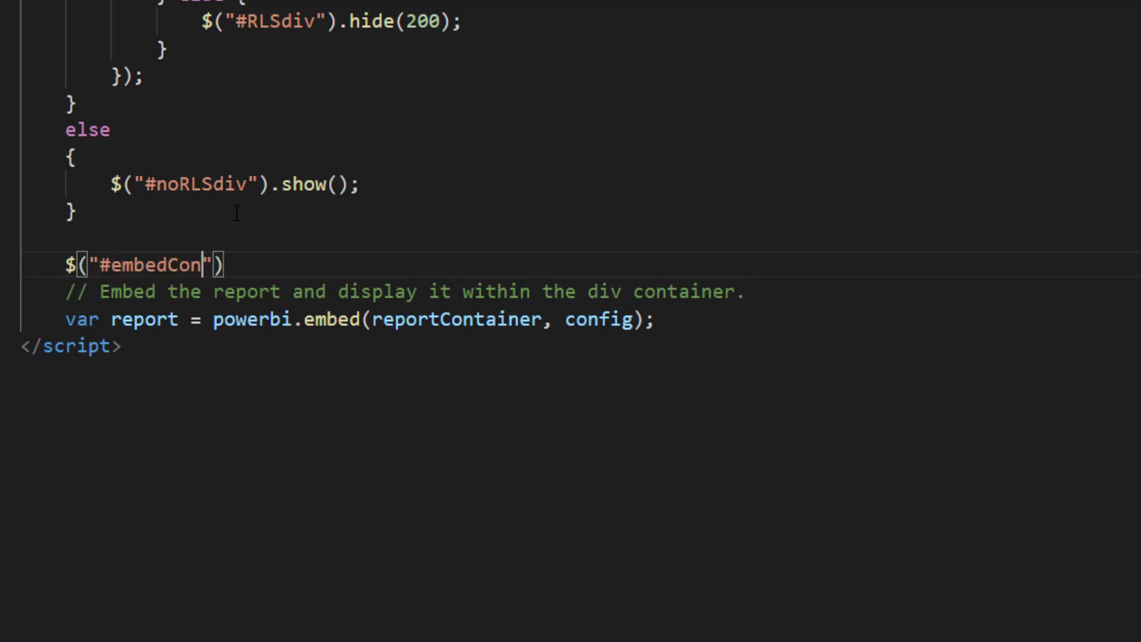
type("tainer\").")
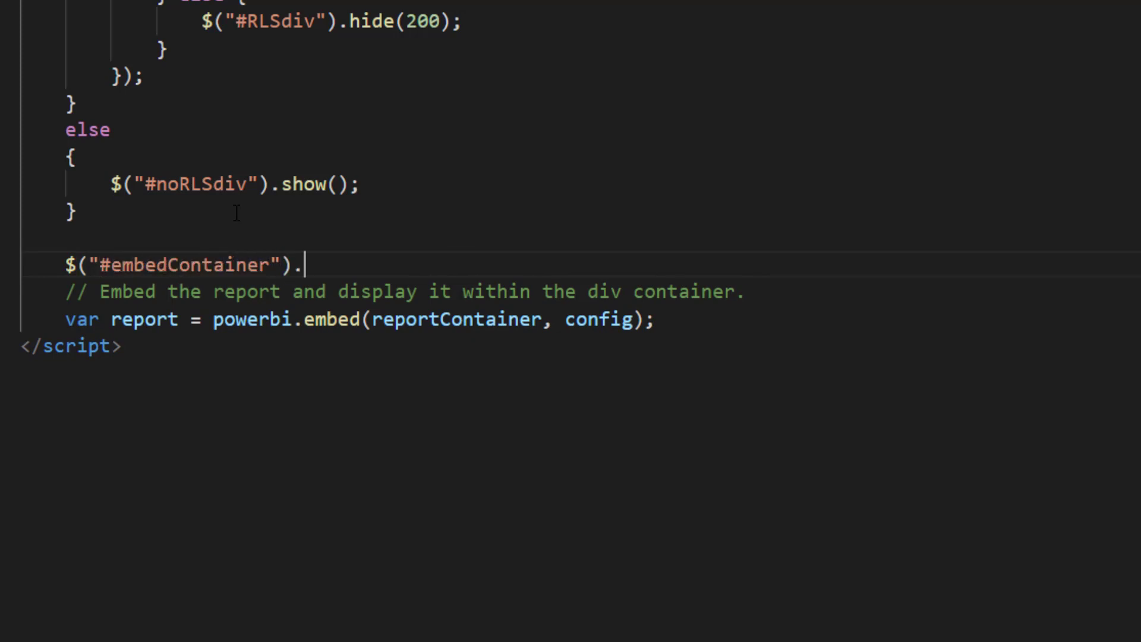
type("css(\"visi\")")
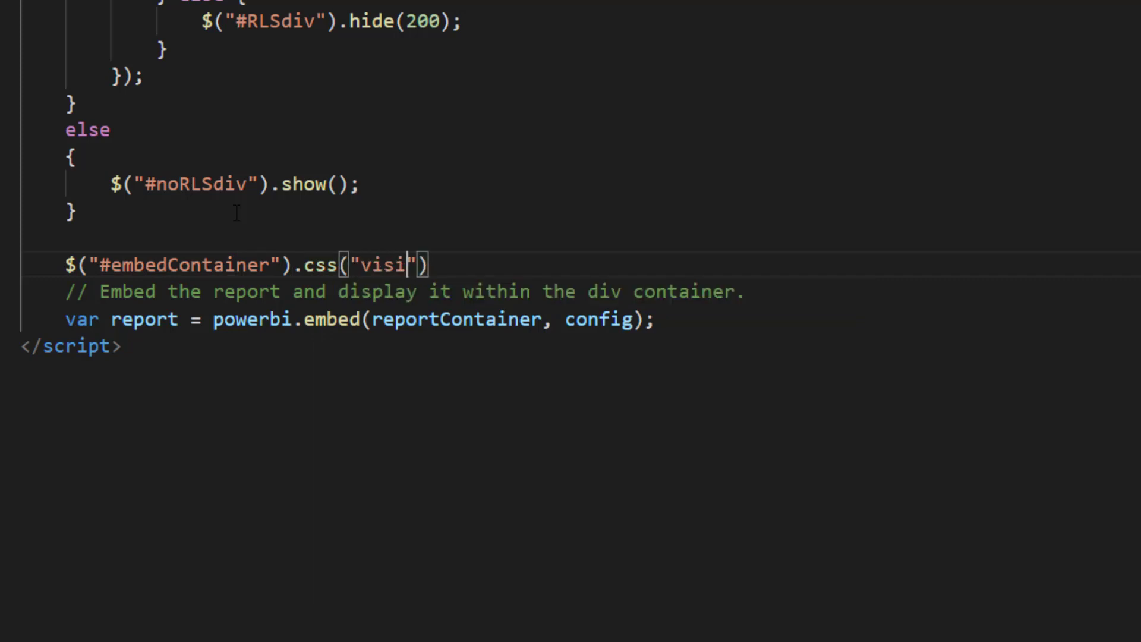
type("bility\",")
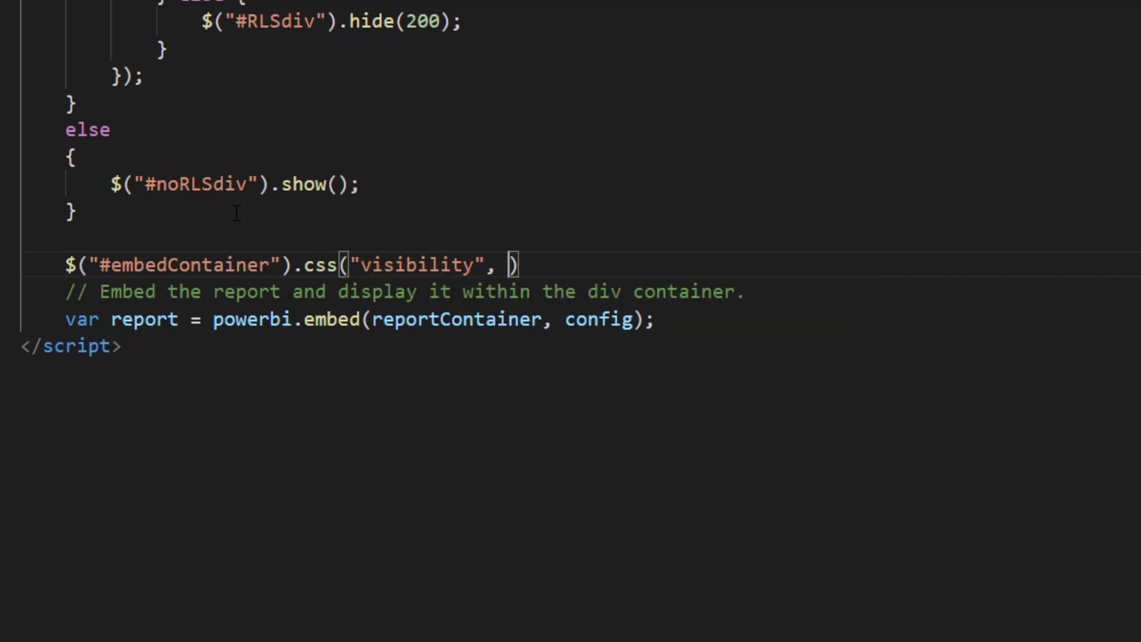
type("\"hidden\"")
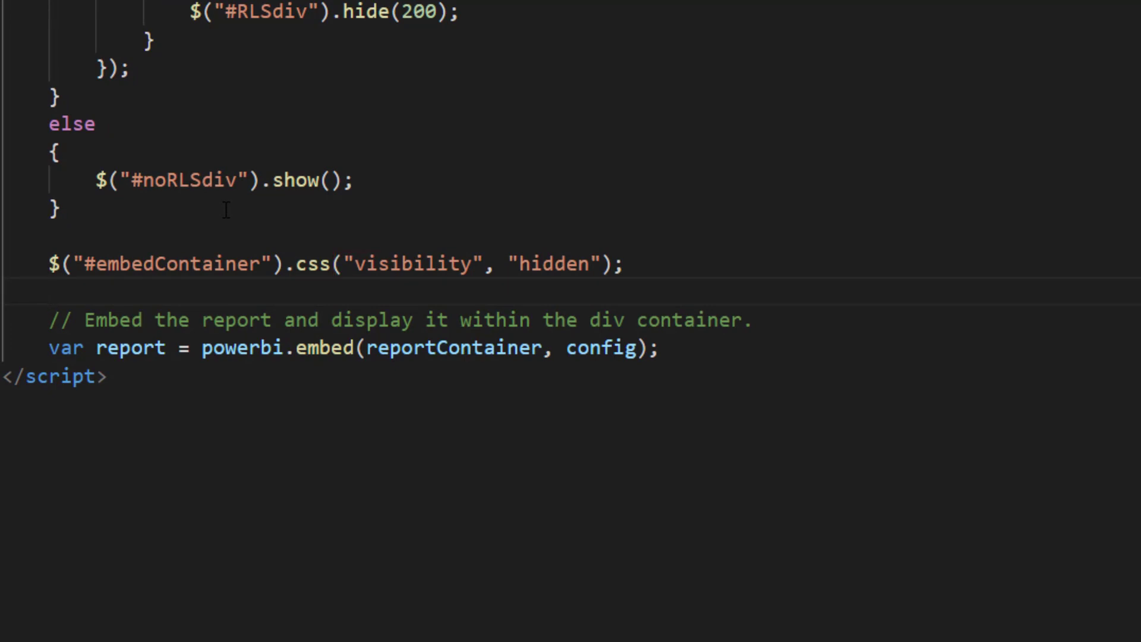
double_click(552, 263)
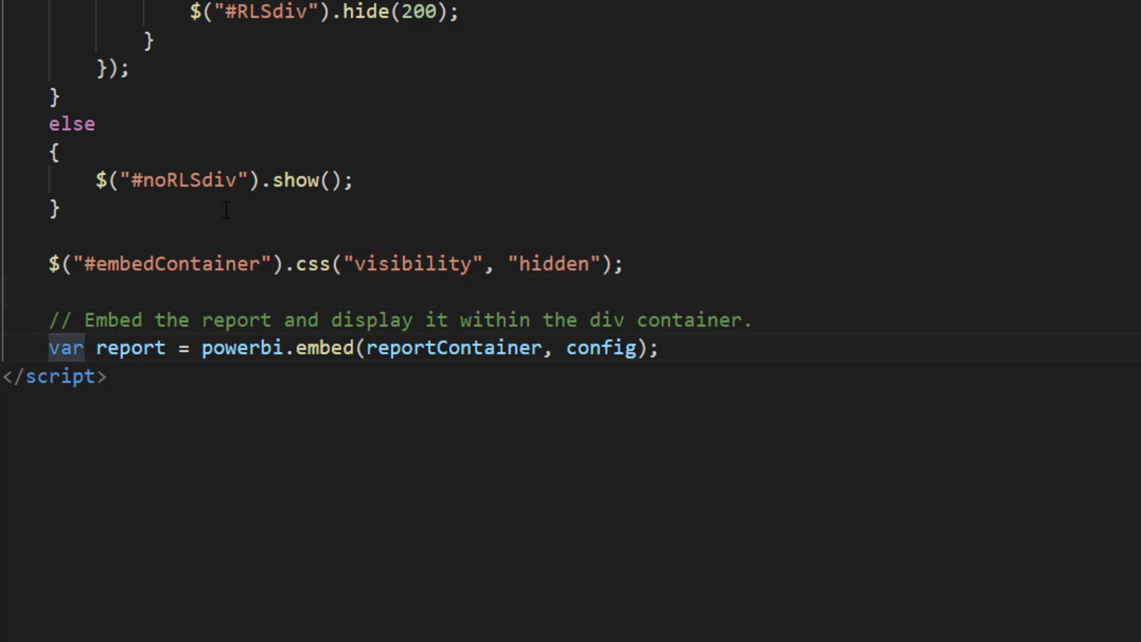
Step: Add report.on("rendered") handler that sets embedContainer visibility to visible
type("report")
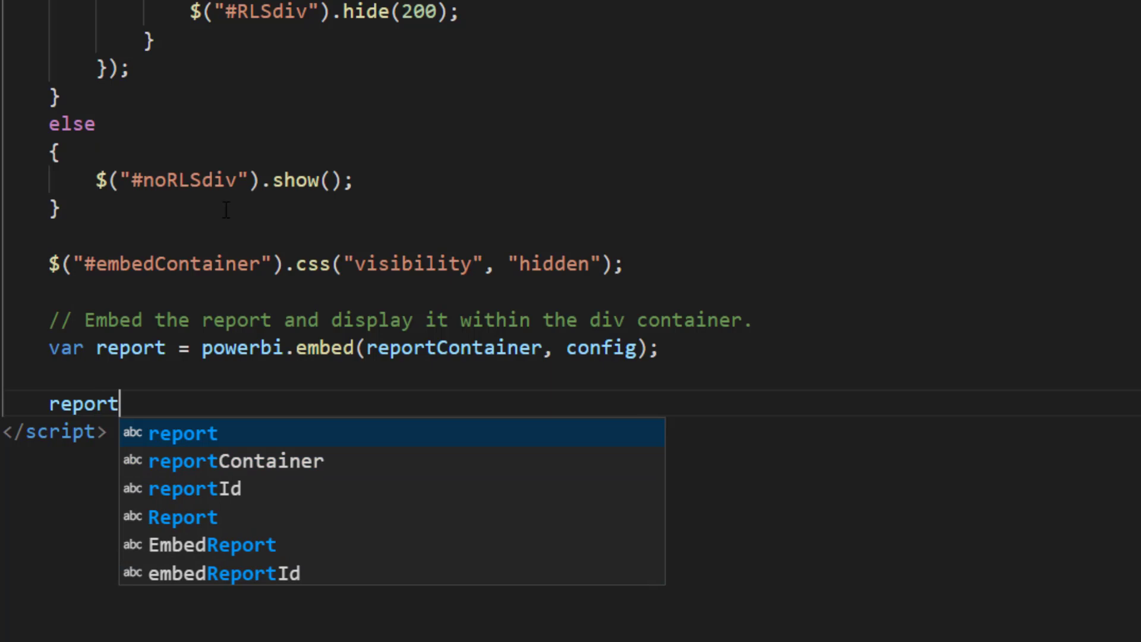
type(".on(")
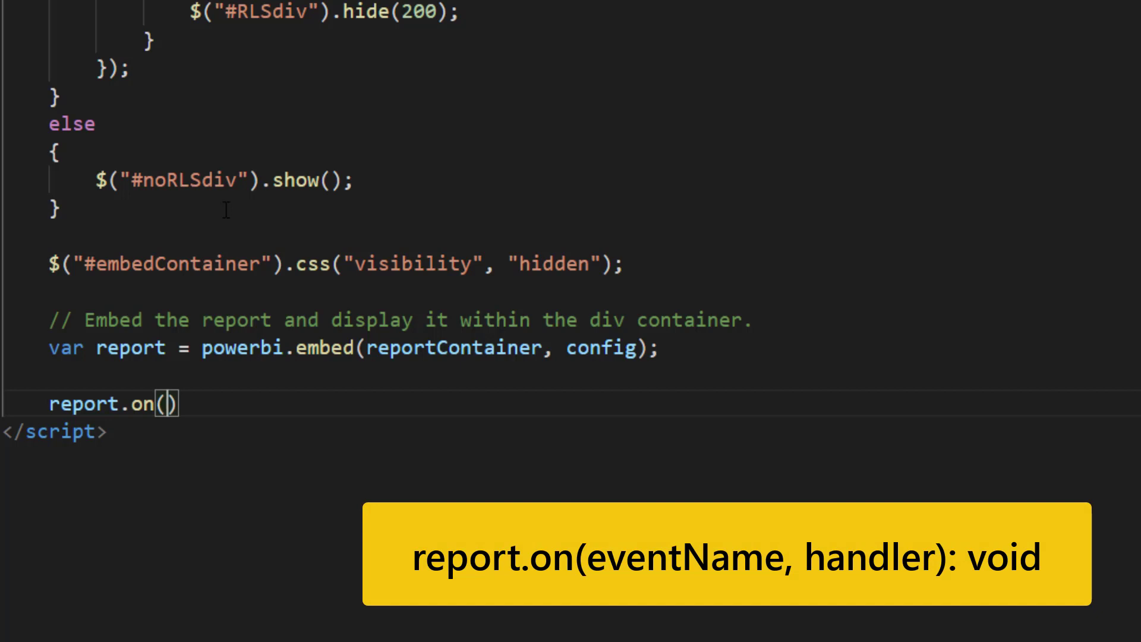
type("\"")
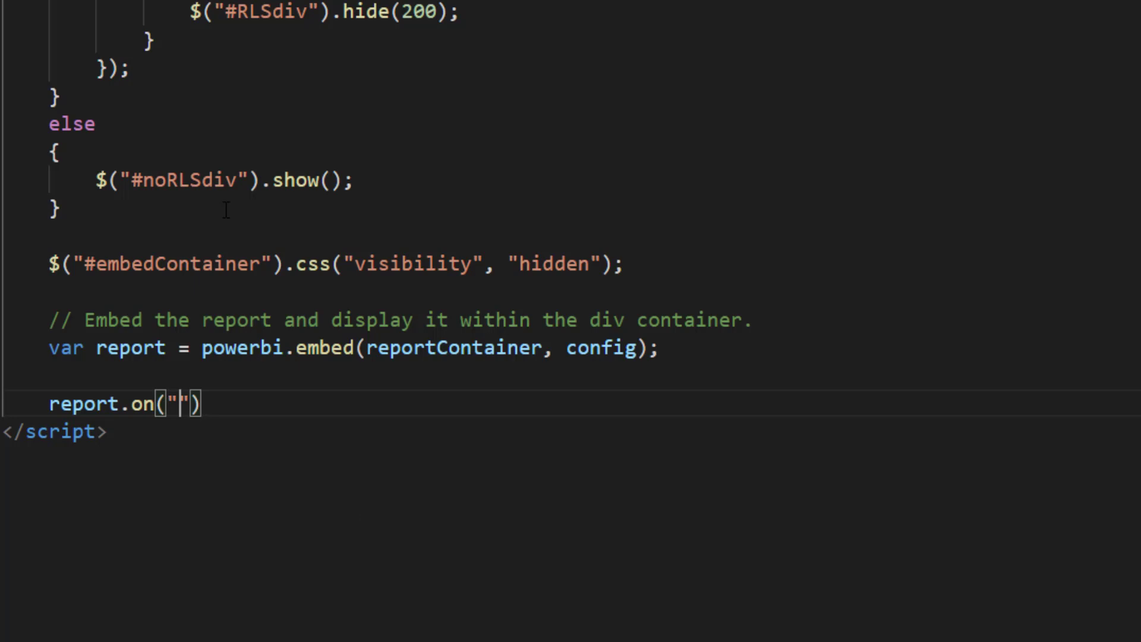
type("rendered")
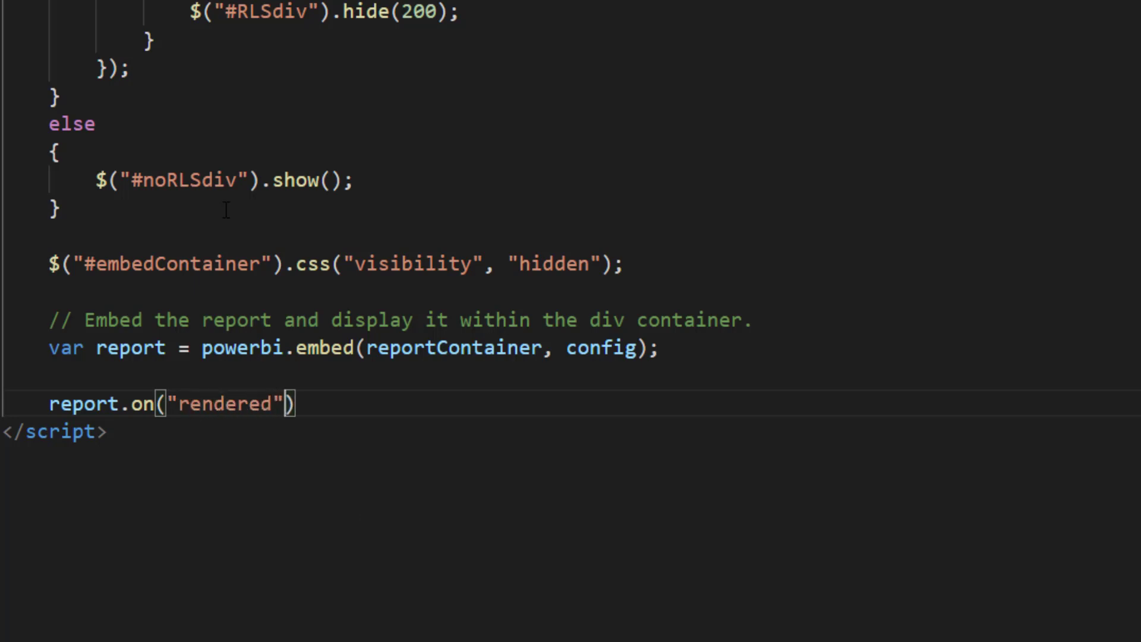
type(", function(event")
type("$(\"#embe")
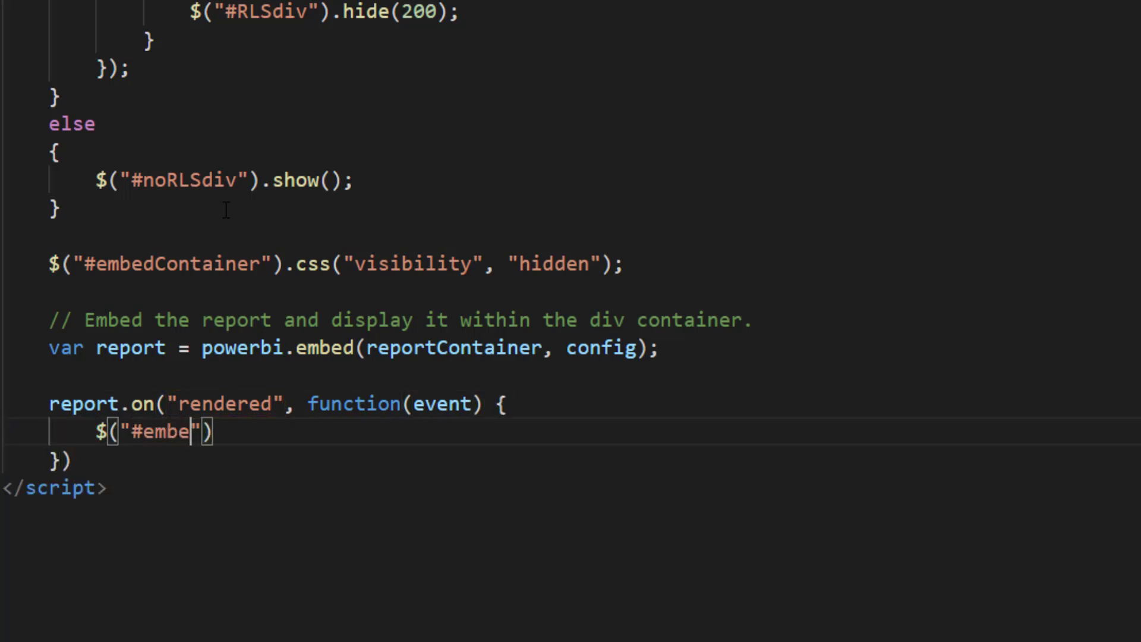
type("dContainer")
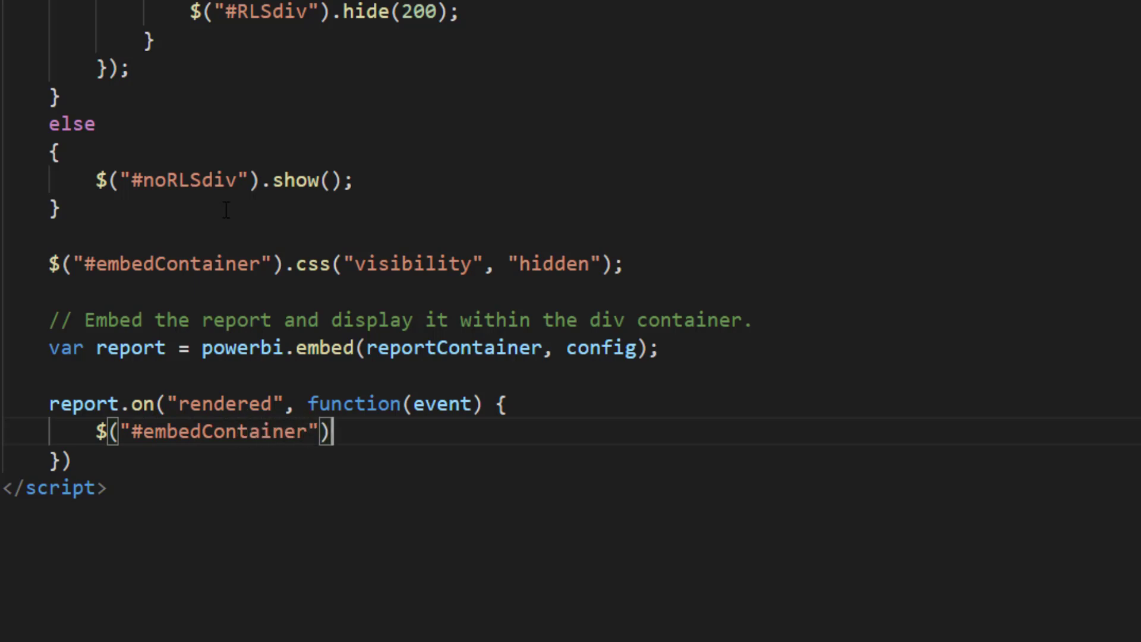
type(".css('visibility\",")
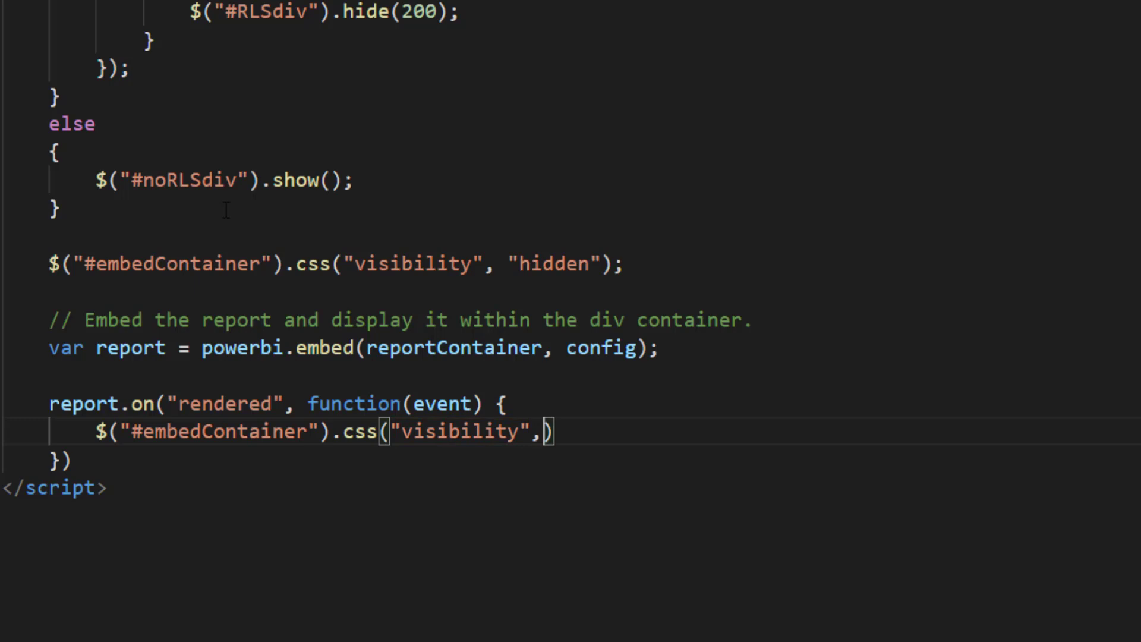
type("\"visible\"")
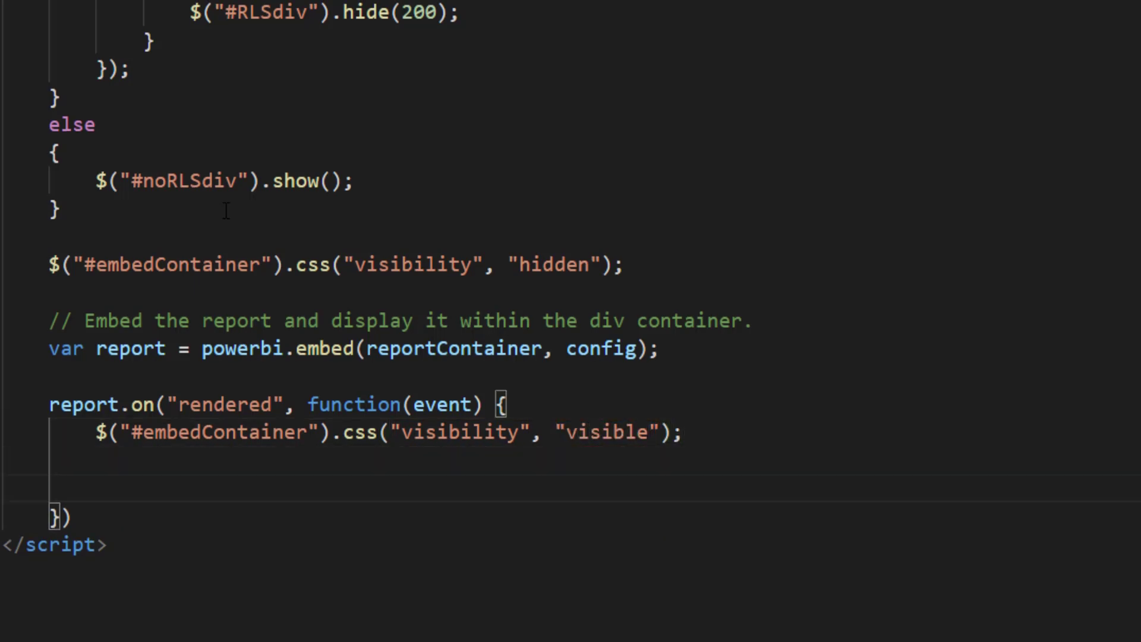
Step: Inside the handler, unregister it with report.off("rendered");
type("report.off(")
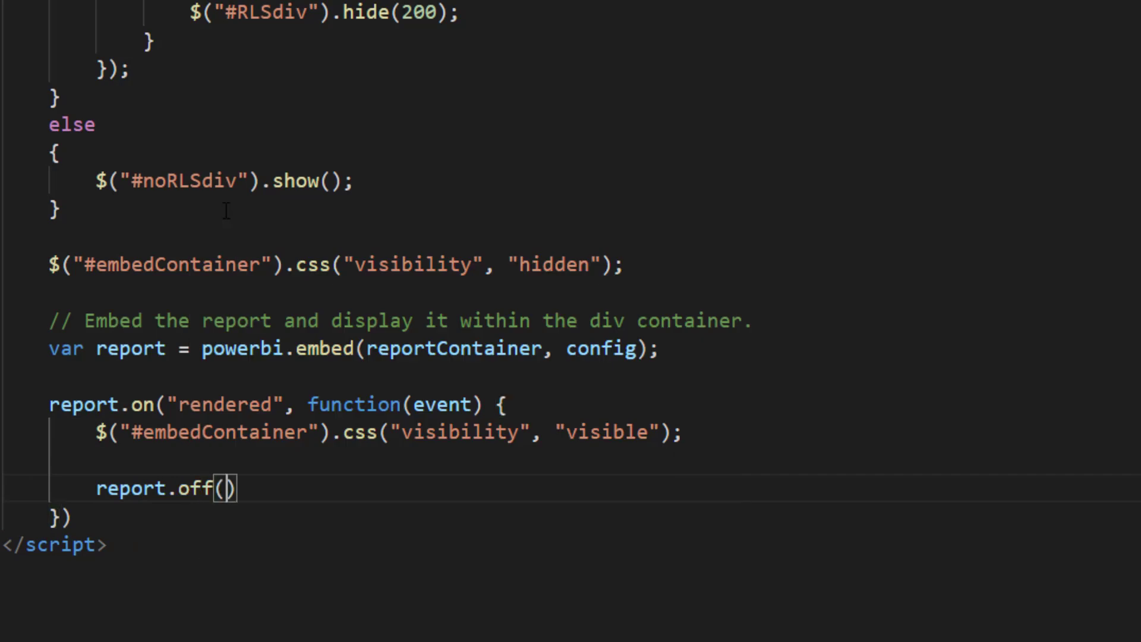
type("\"rendered\"")
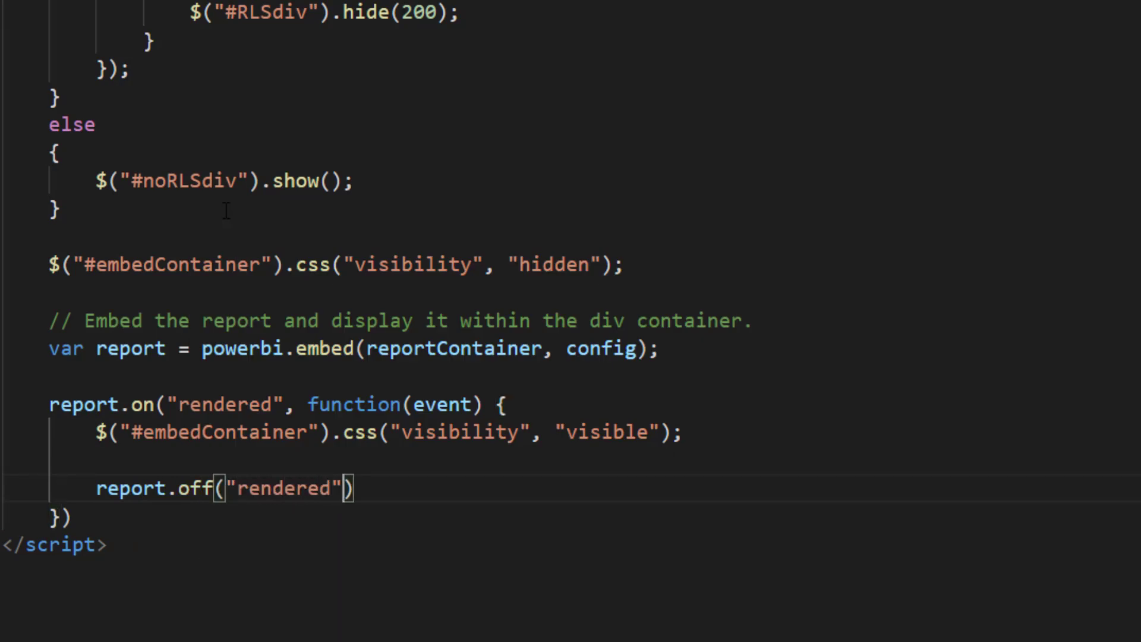
type(";")
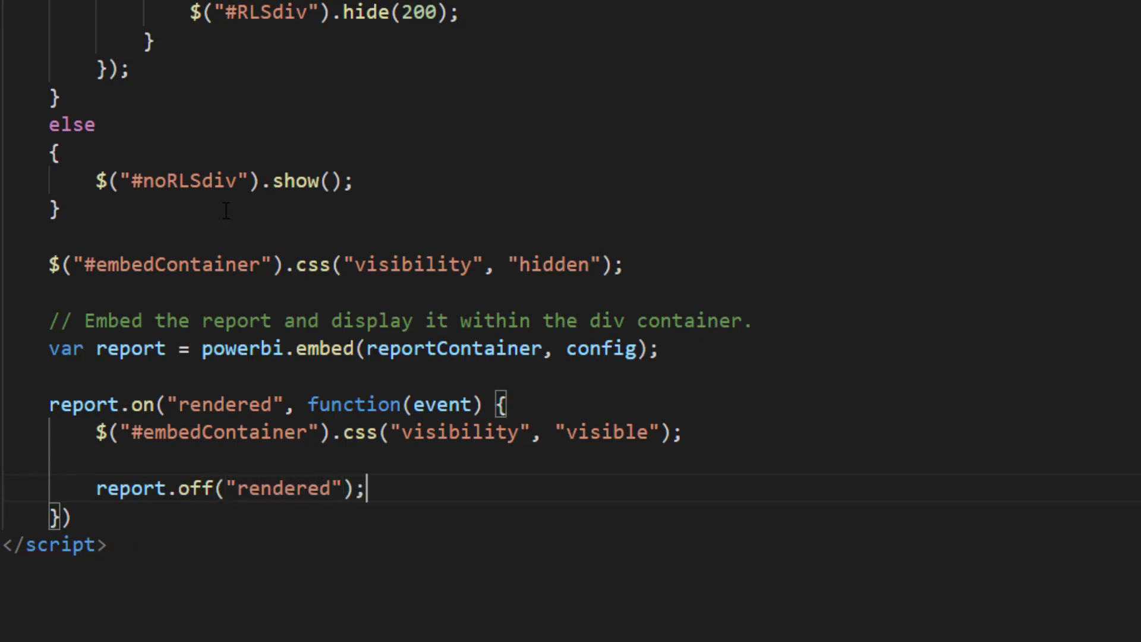
double_click(283, 488)
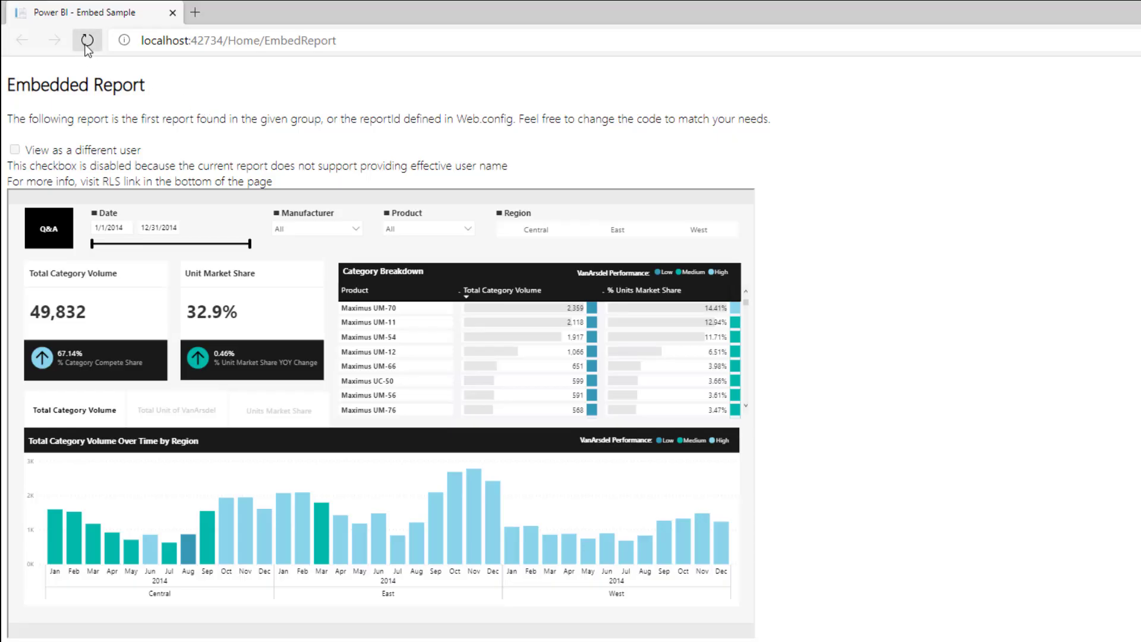
Step: Reload the Embedded Report page in Edge
left_click(85, 41)
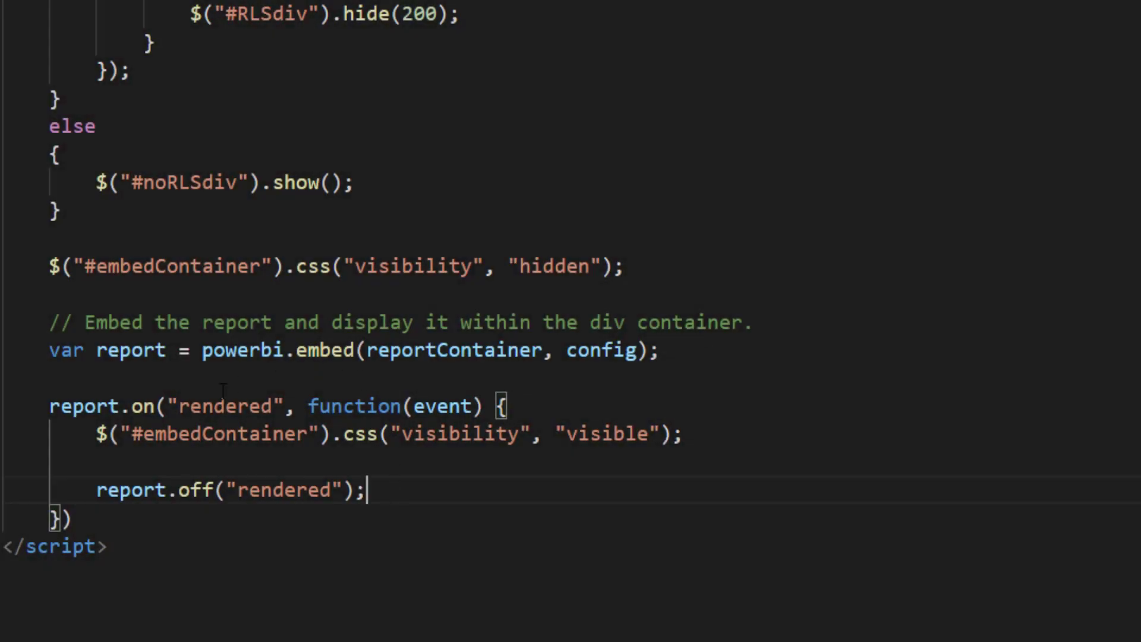
Step: Replace both "rendered" event names in report.on and report.off with "loaded"
type("loaded")
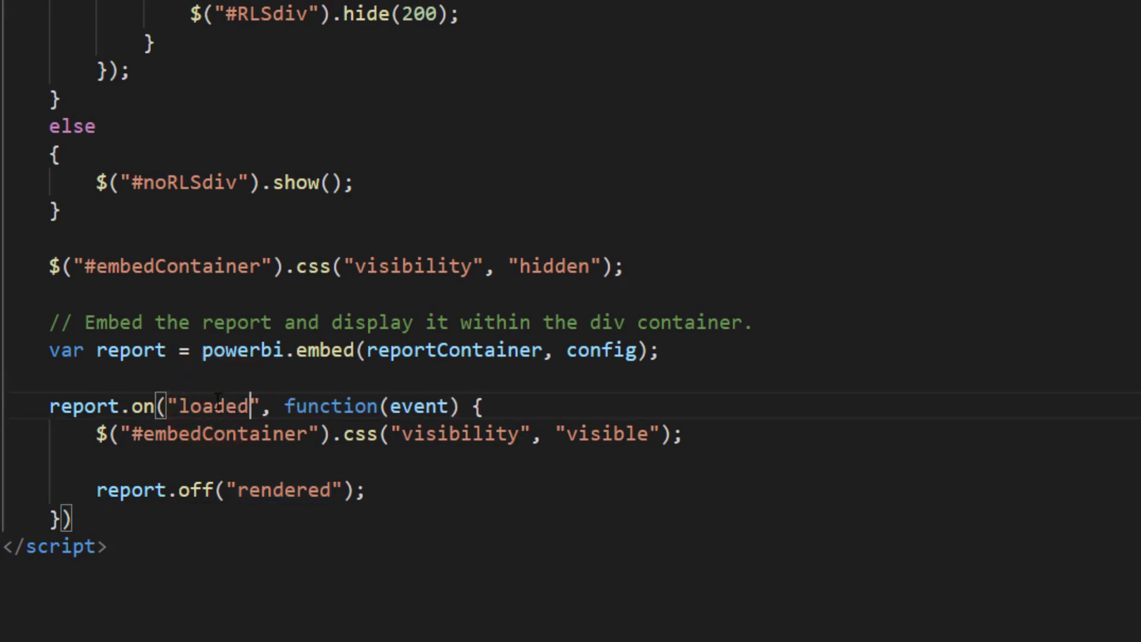
double_click(281, 490)
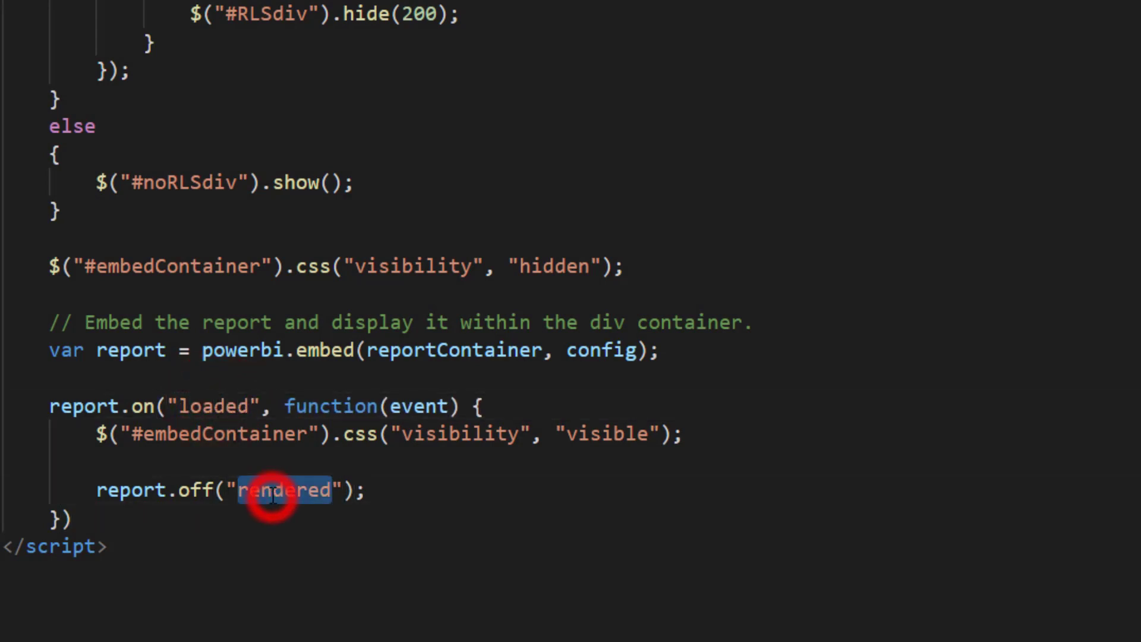
type("loaded")
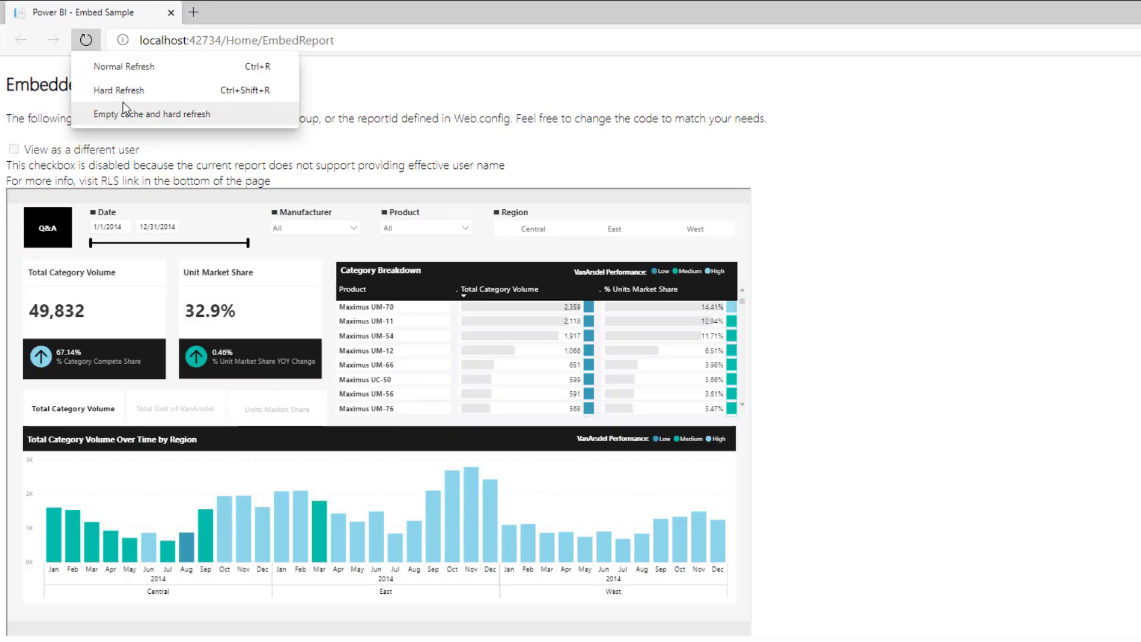
Step: Empty the cache and hard refresh the Embedded Report page
left_click(152, 114)
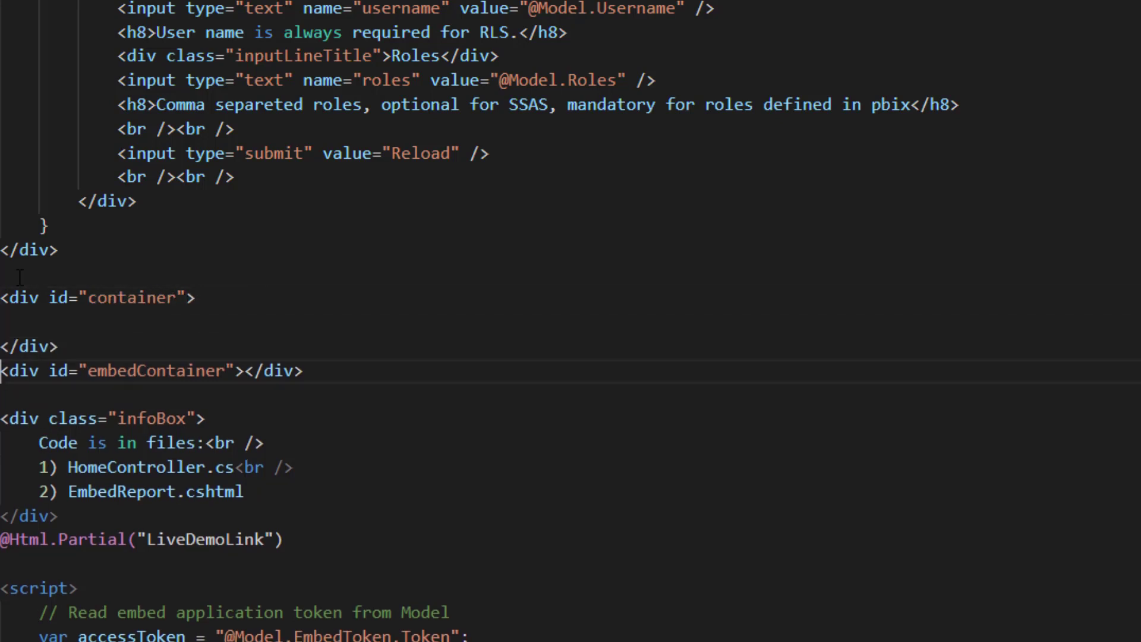
Step: Add an overlay div with img id="spinner" src="~/spinner.gif" above embedContainer
type("<div id=\"overlay\">")
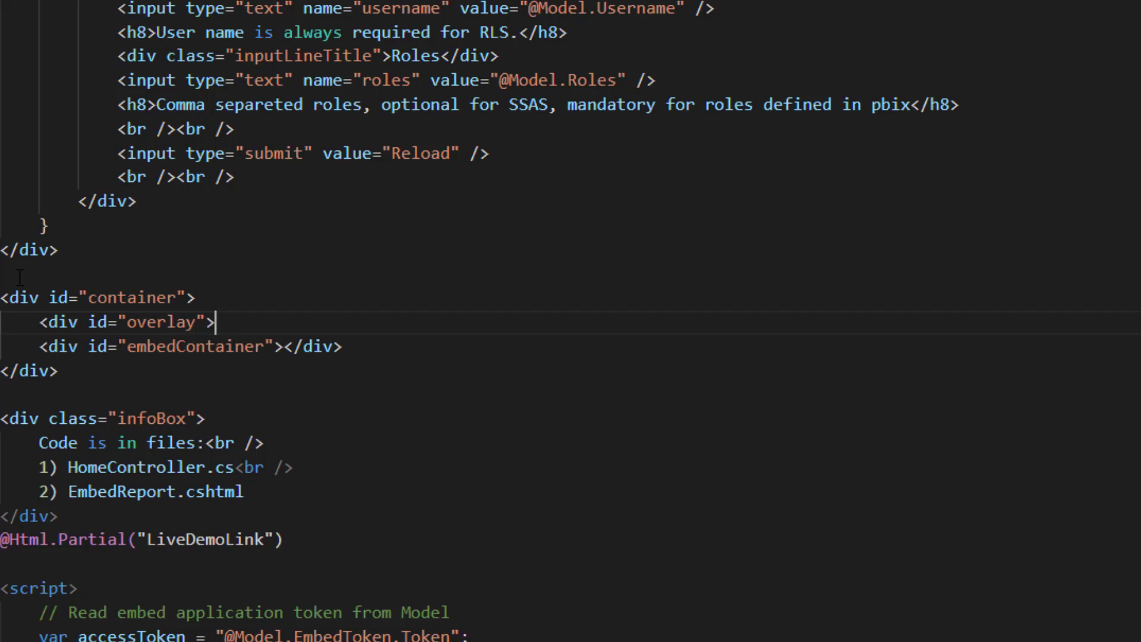
type("<img")
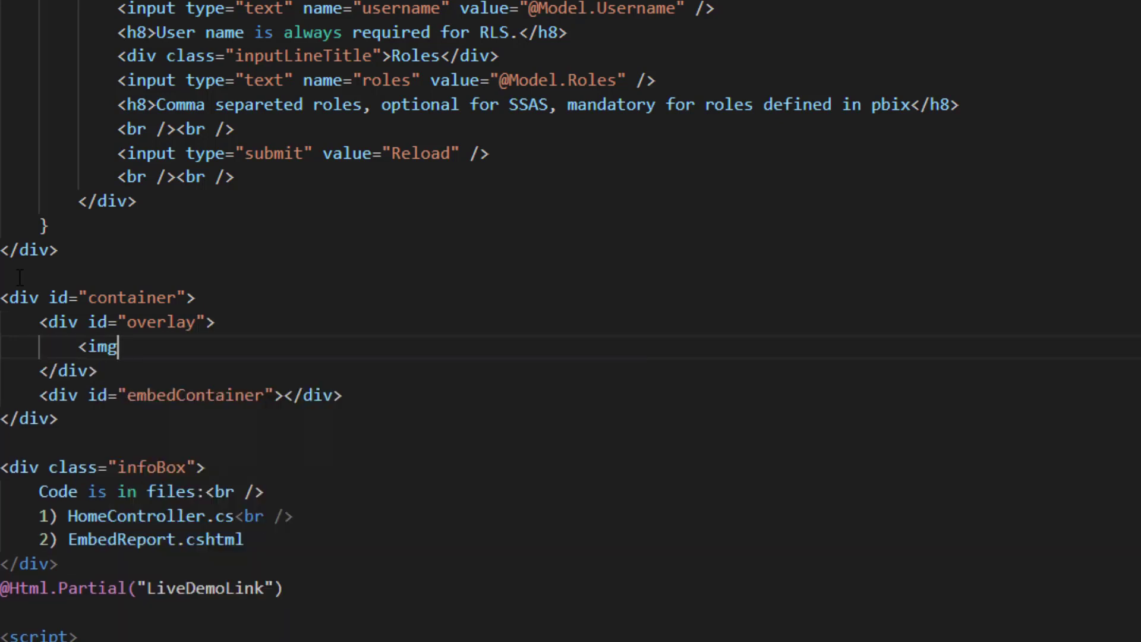
type("id=\"spinner\" src=\"")
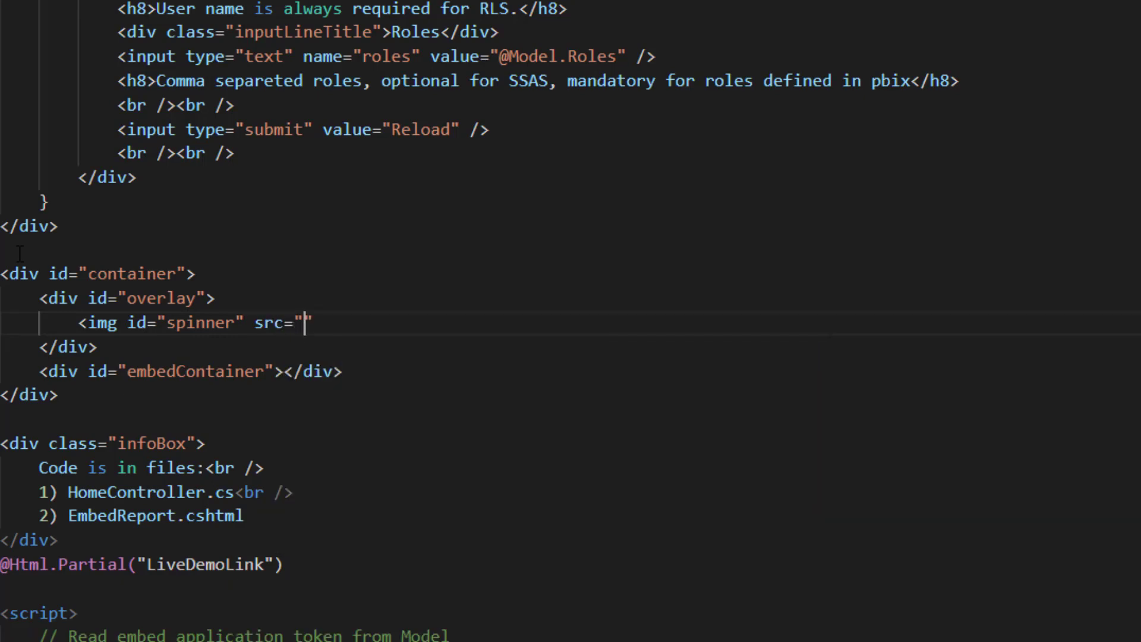
type("~/spinner.gif")
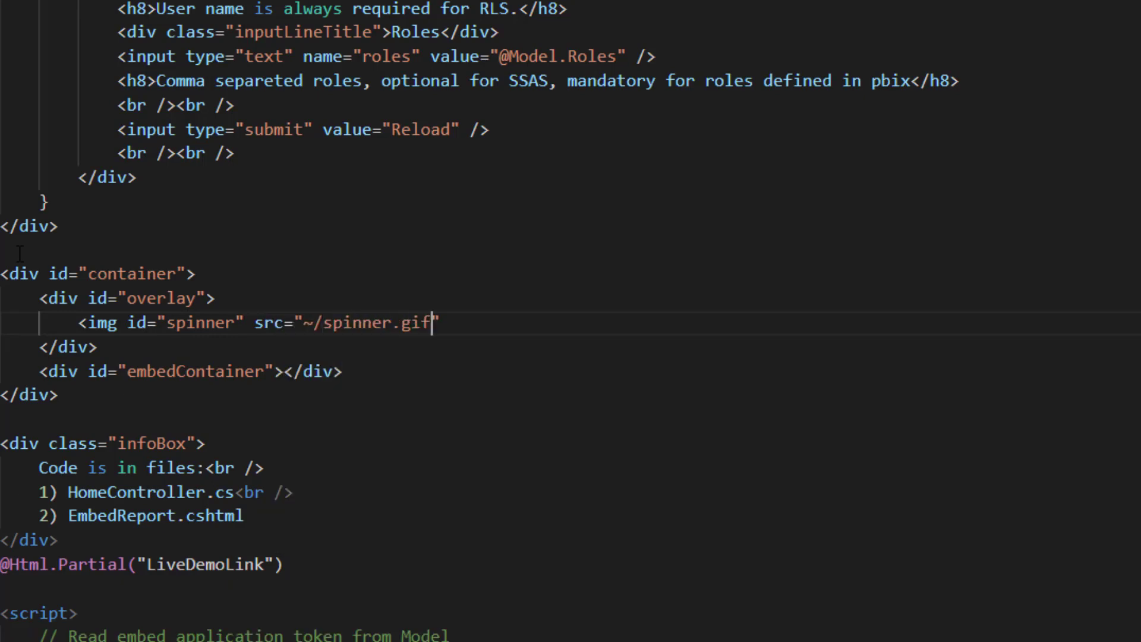
scroll("down", 3)
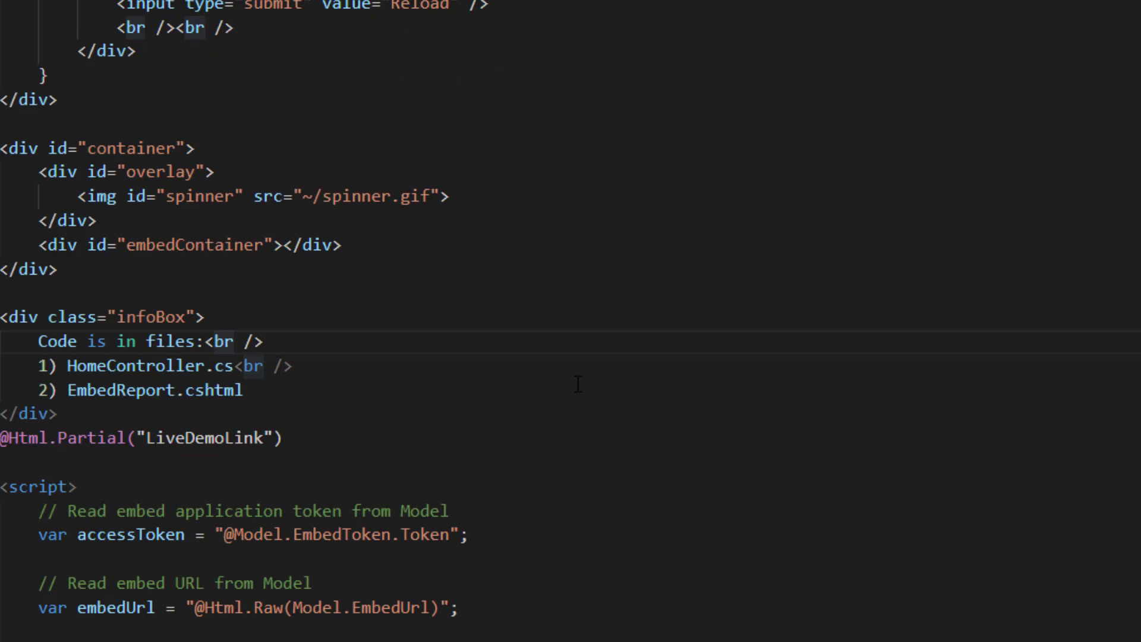
Step: Style #container 1000px by 600px and #overlay absolute with inherited width and height
scroll("down", 3)
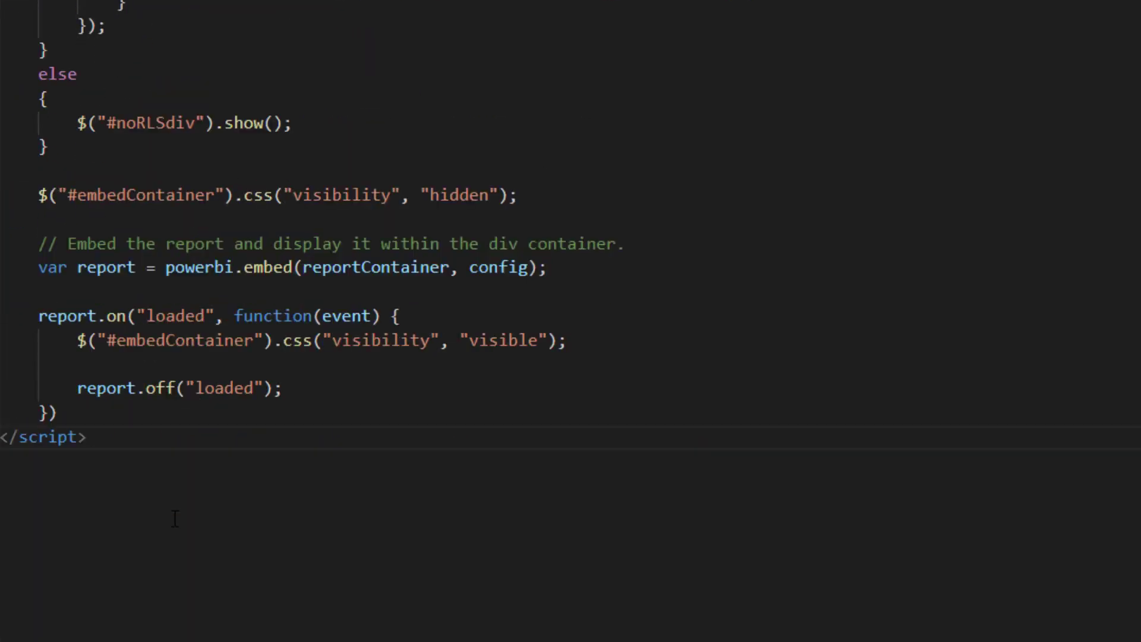
scroll("down", 3)
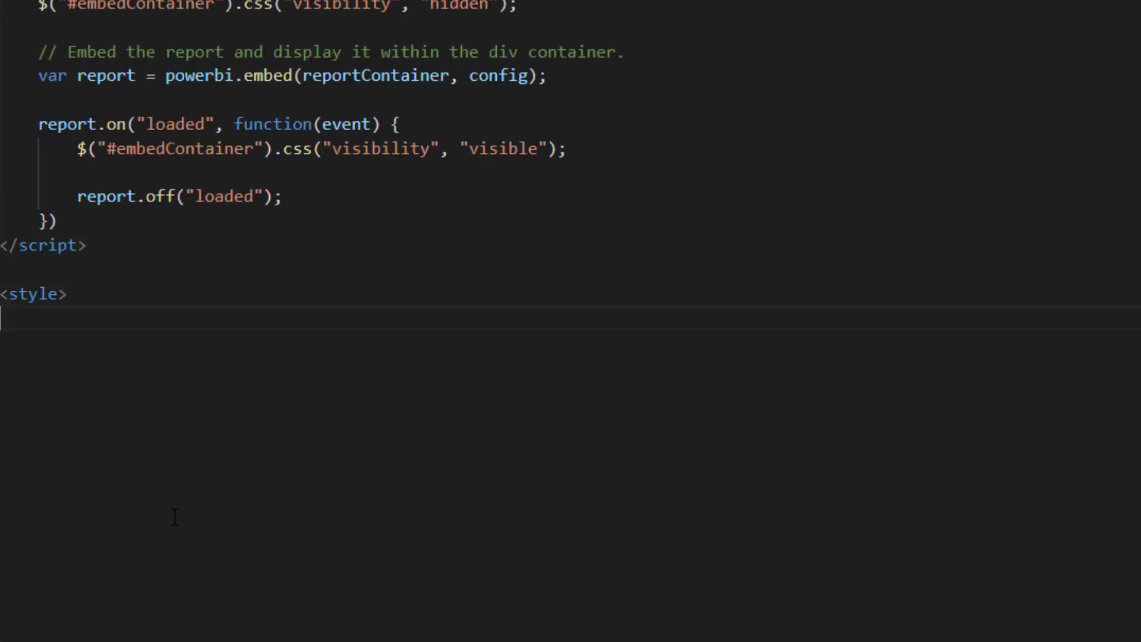
type("#container {")
type("width:")
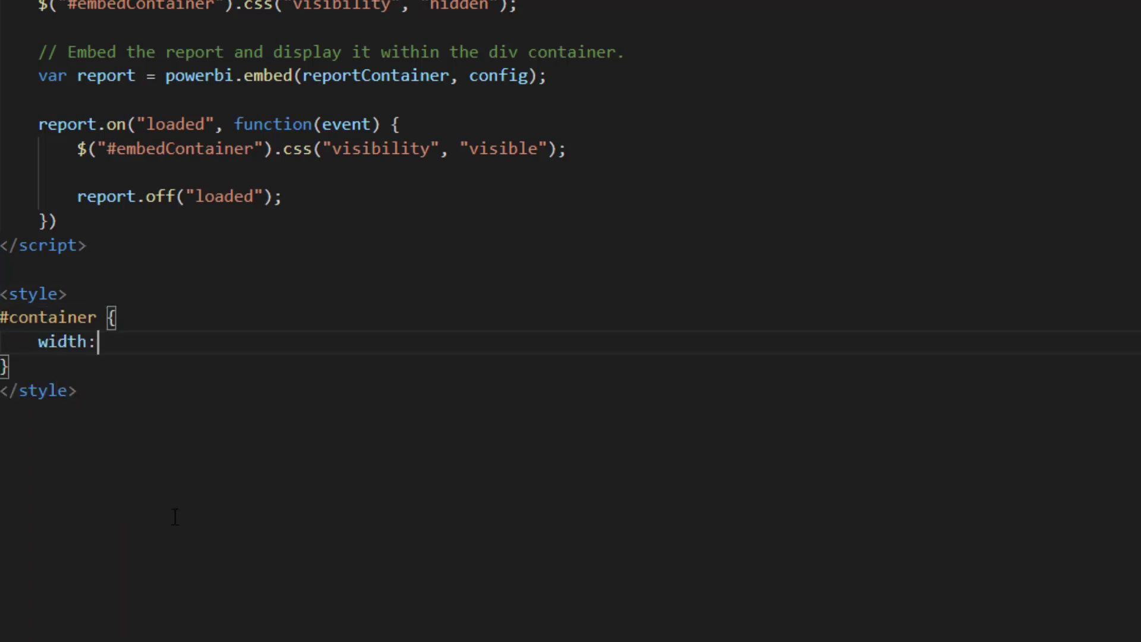
type("1000px;")
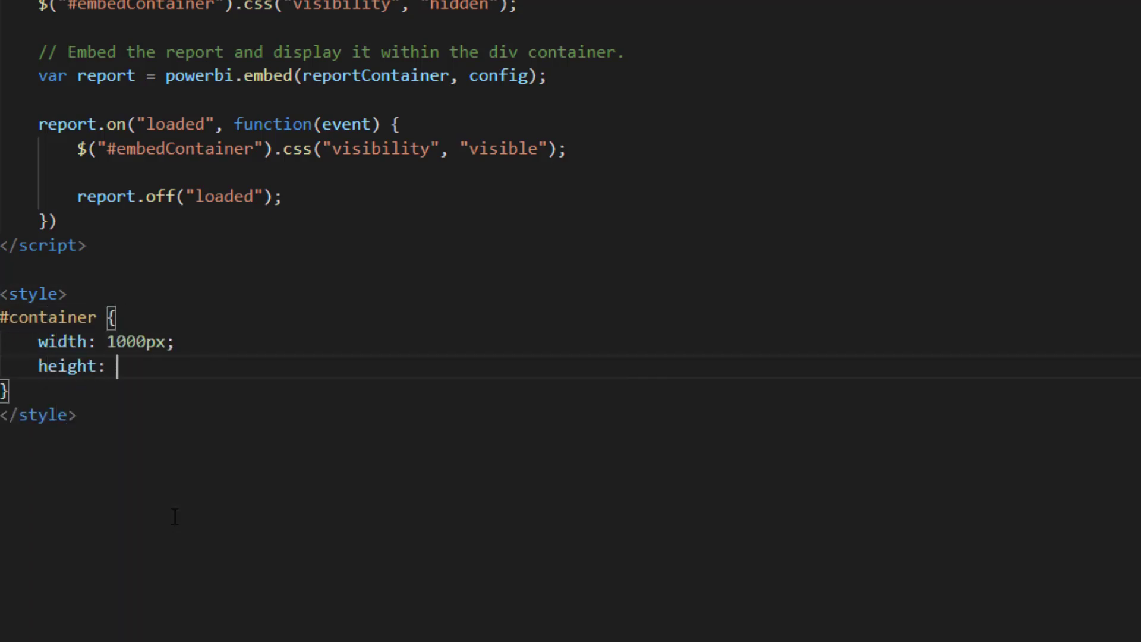
type("600px;")
type("position:")
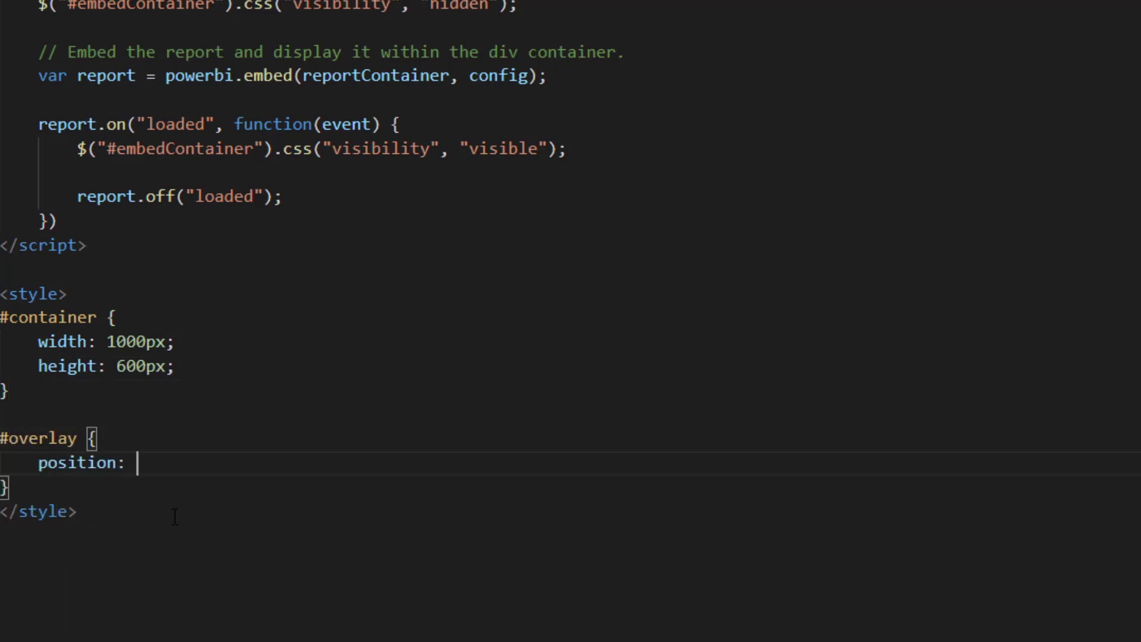
type("absolute;")
type("width: inherit;")
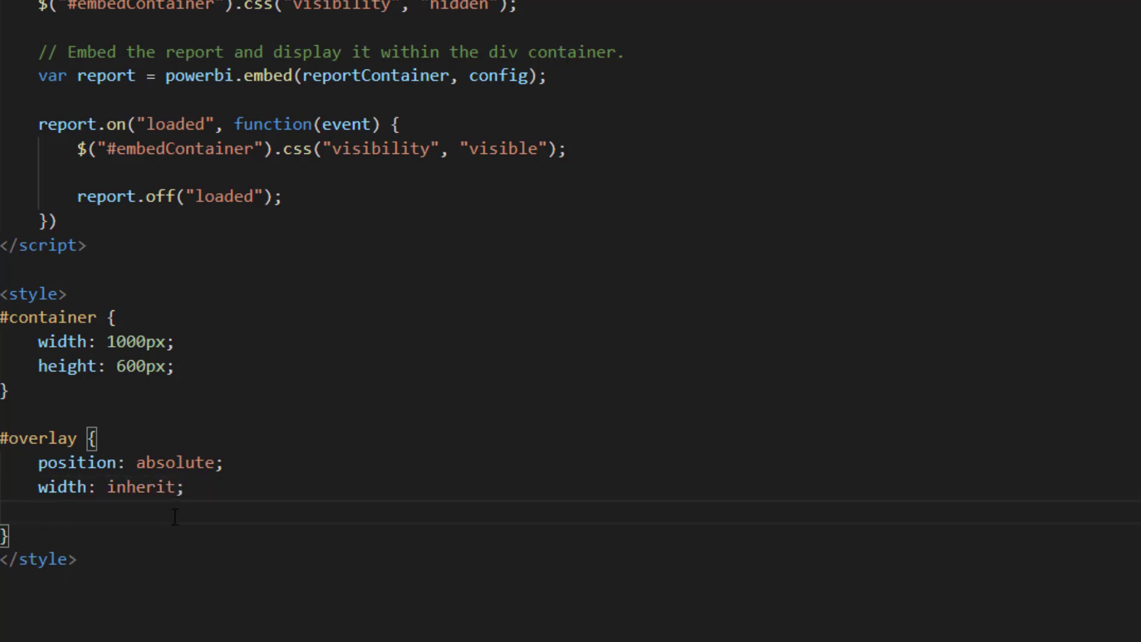
type("height: inherit;")
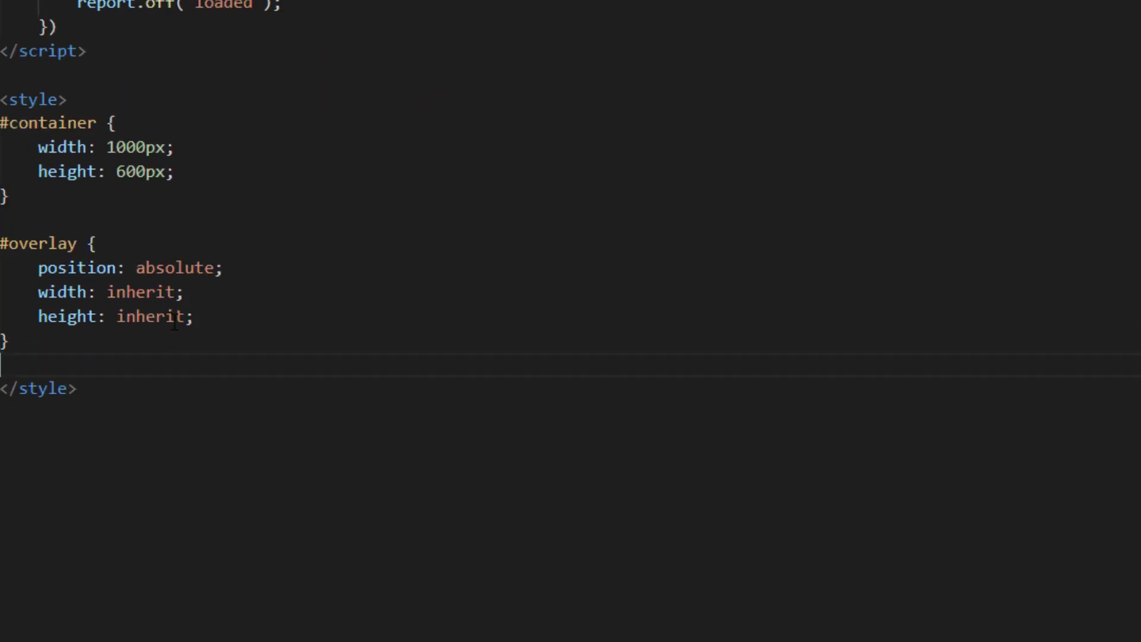
Step: Position #overlay #spinner absolutely at calc(50% - 50px) and start a $("#overlay") call in the handler
type("#overlay #spinner {")
type("top: calc(50% - 5")
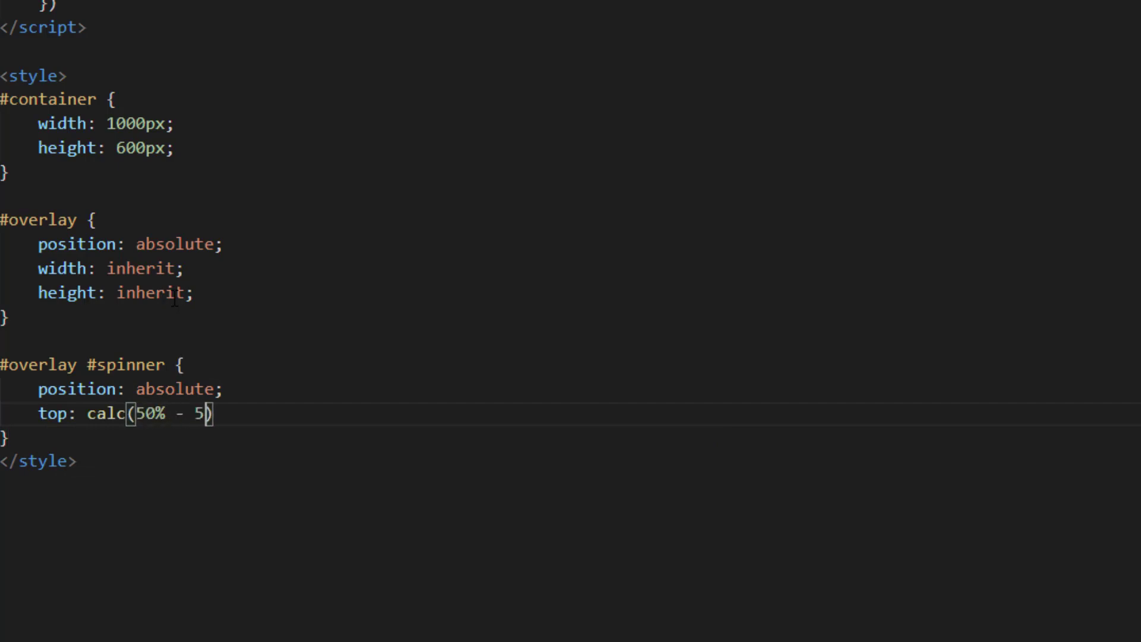
type("0px);")
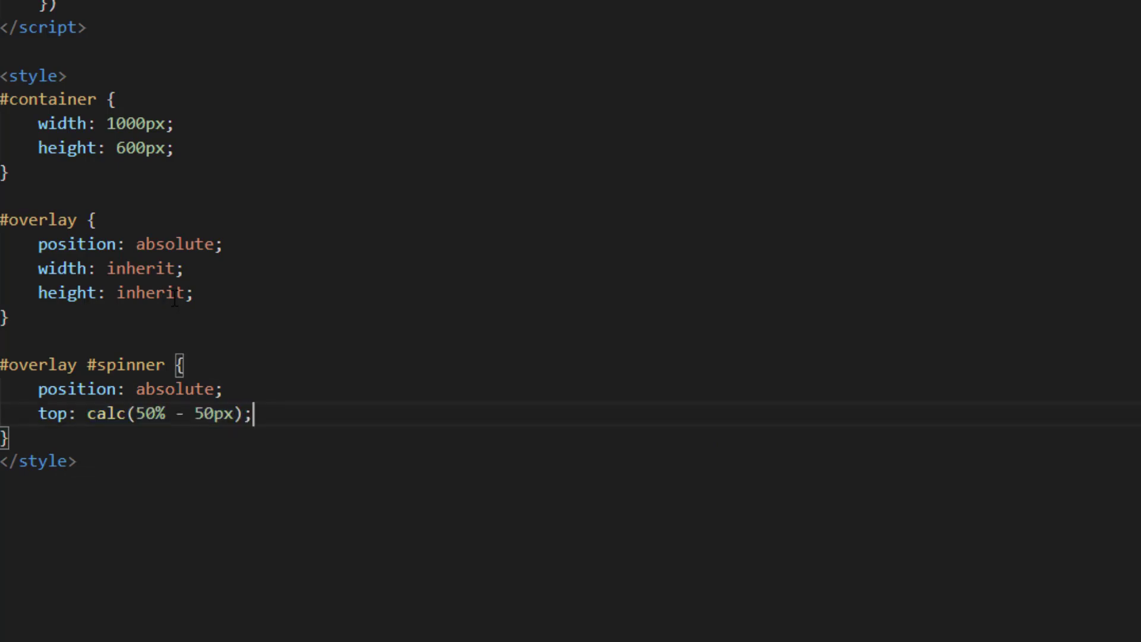
type("left: calc(50% - 50px);")
type("$(")
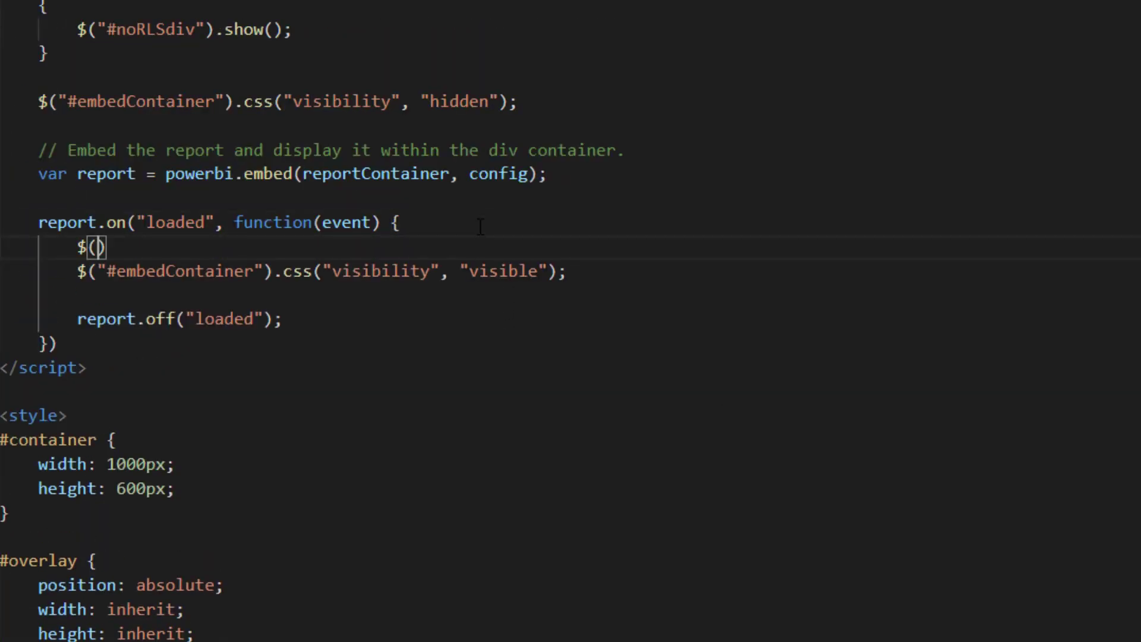
type("\"#overlay\"")
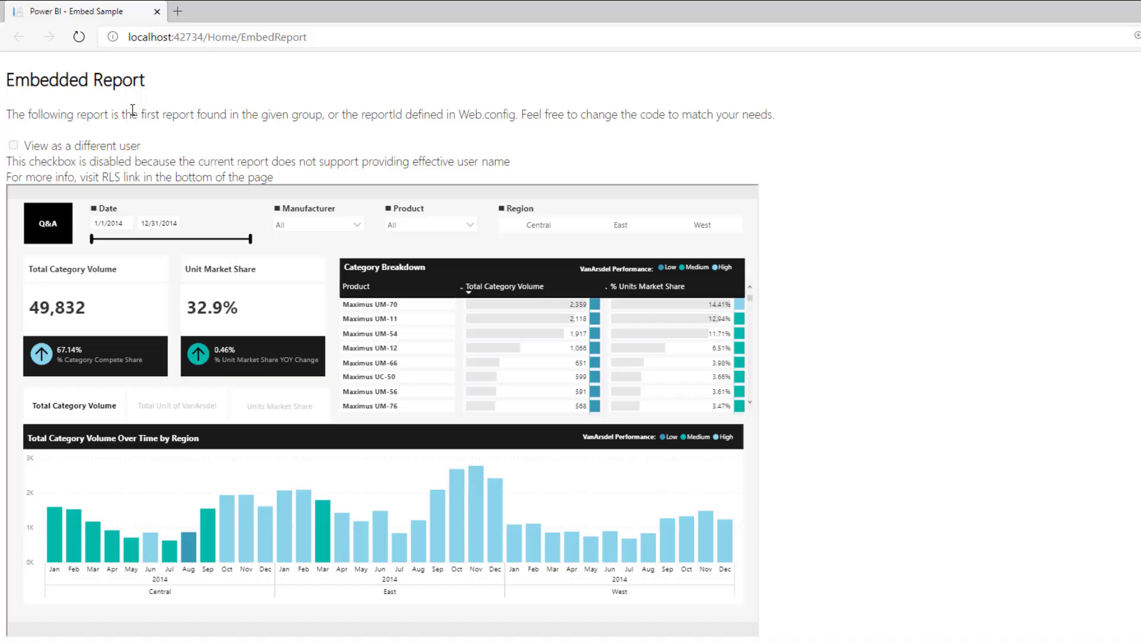
right_click(79, 37)
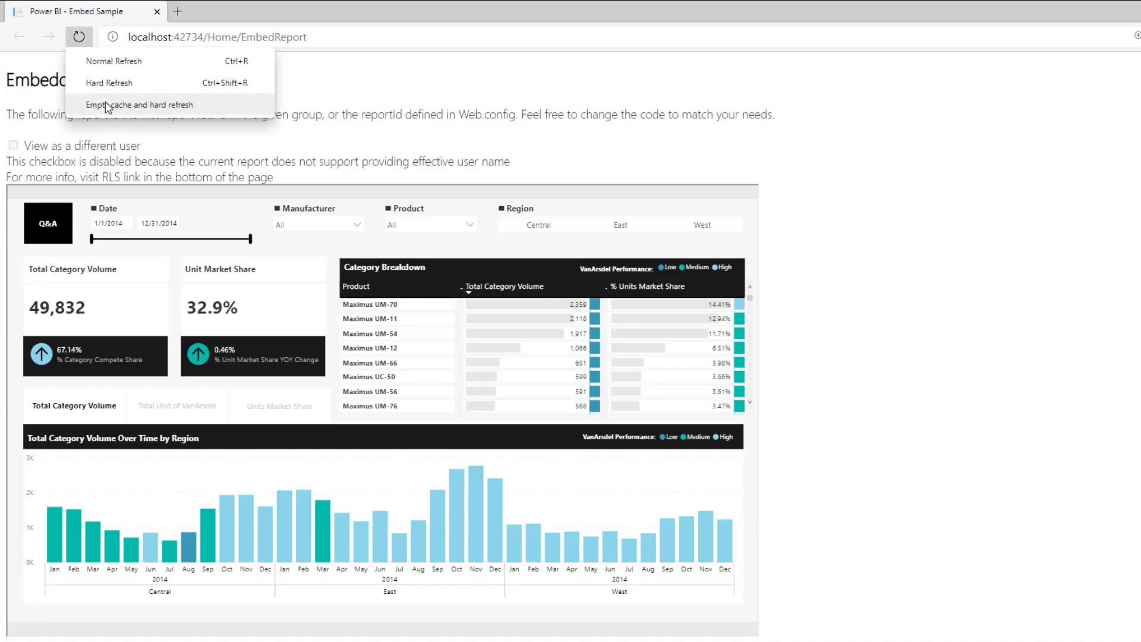